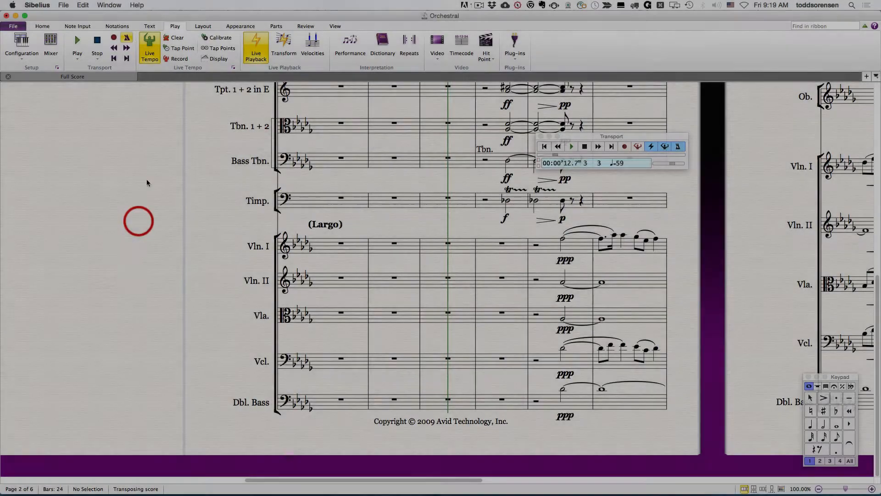
pyautogui.moveTo(32, 69)
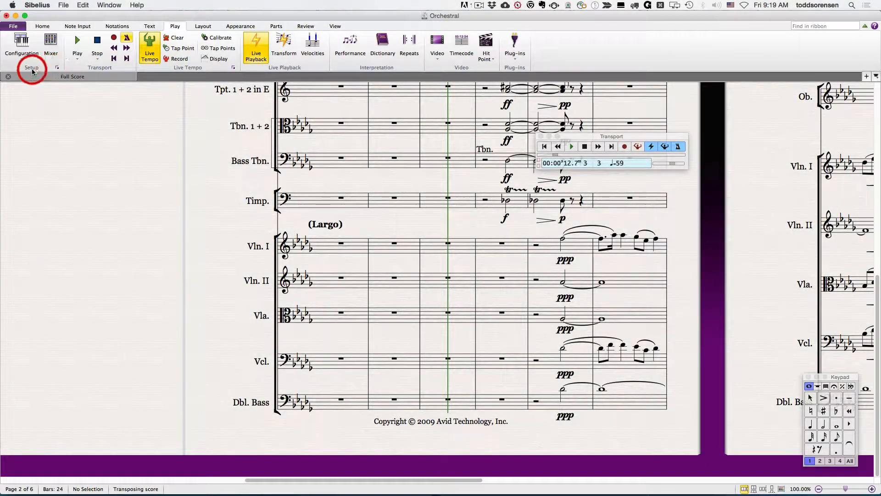
pyautogui.moveTo(51, 42)
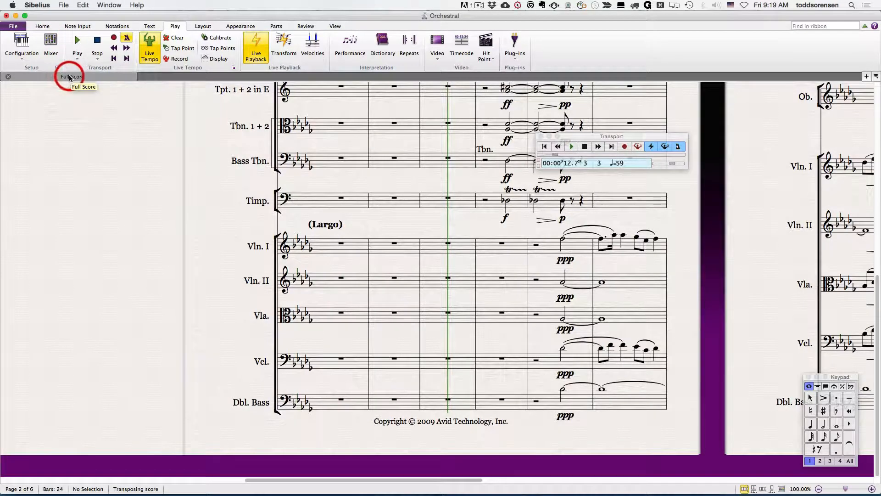
pyautogui.moveTo(50, 42)
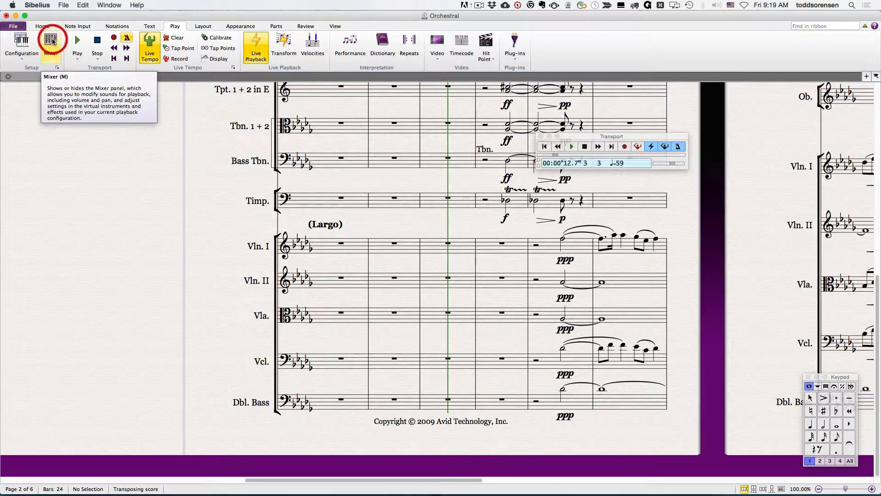
# - Open the Mixer panel and play a few bars, stopping playback in bar 3
pyautogui.click(50, 42)
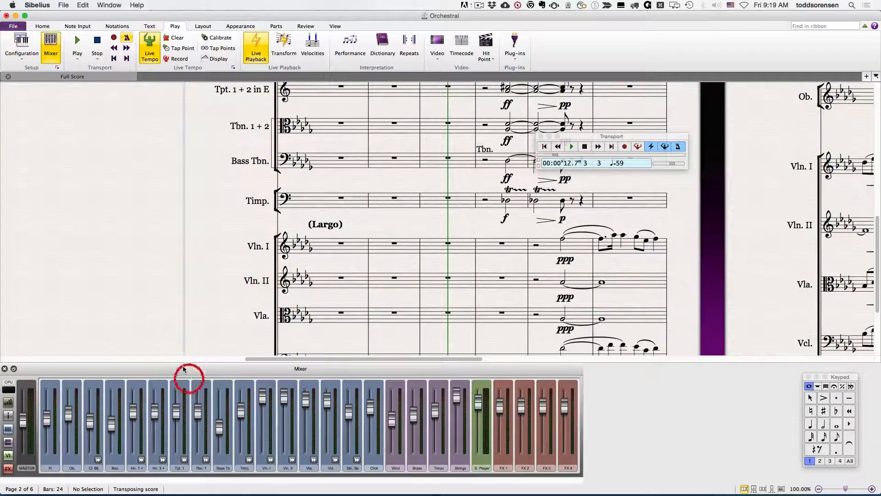
pyautogui.moveTo(182, 370)
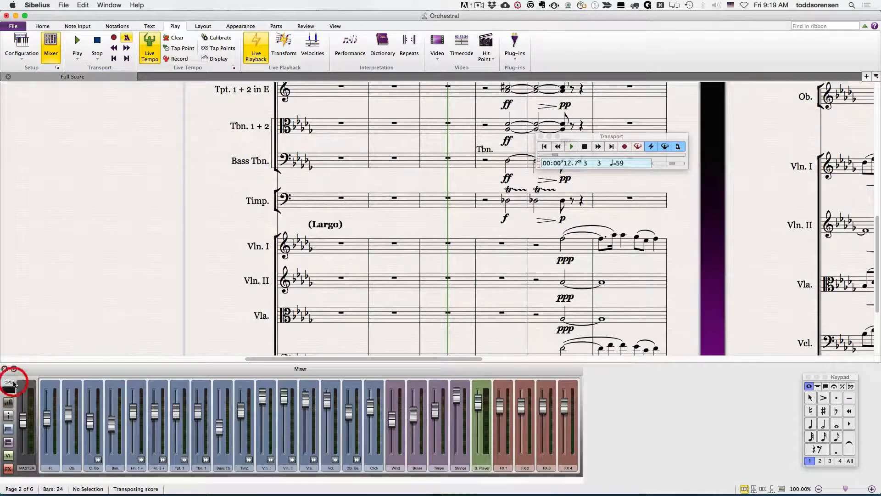
pyautogui.click(571, 146)
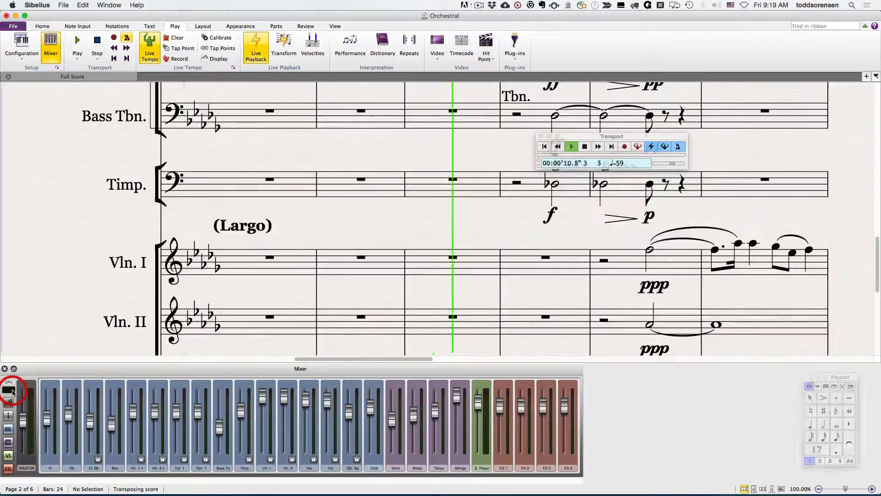
pyautogui.click(77, 44)
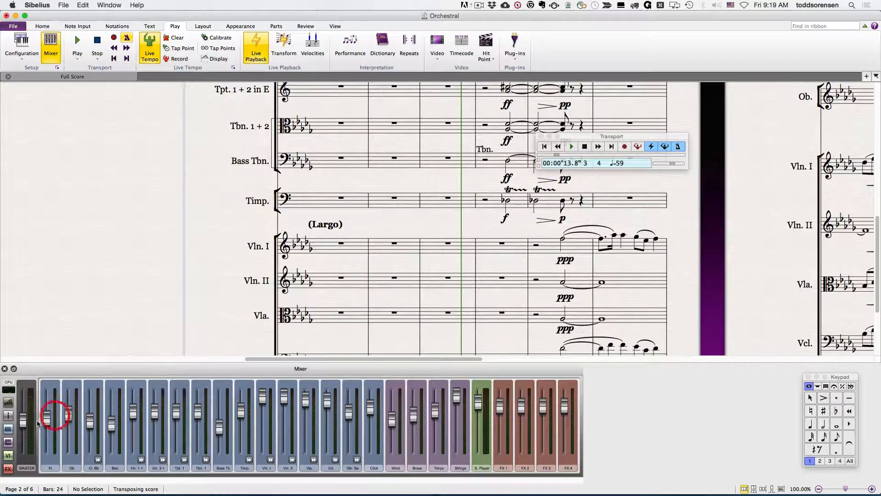
# - Expand the Mixer strips to show pan, solo/mute and sound/channel routing rows
pyautogui.click(8, 402)
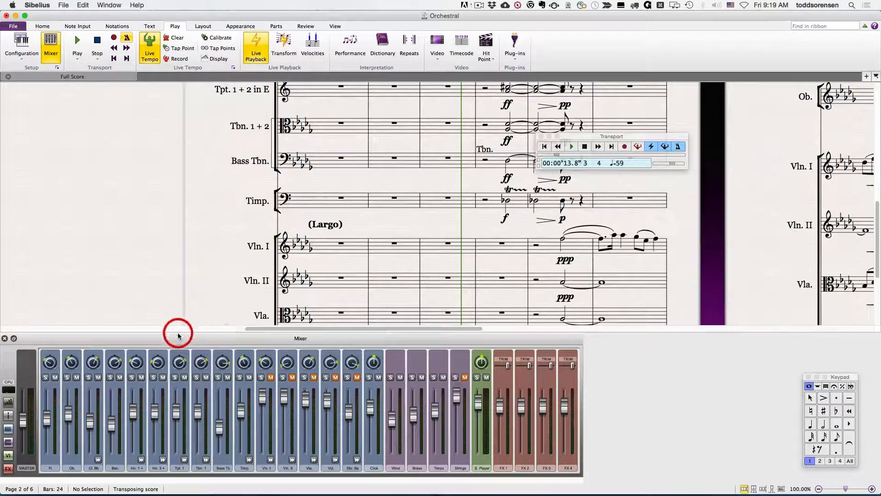
pyautogui.click(571, 146)
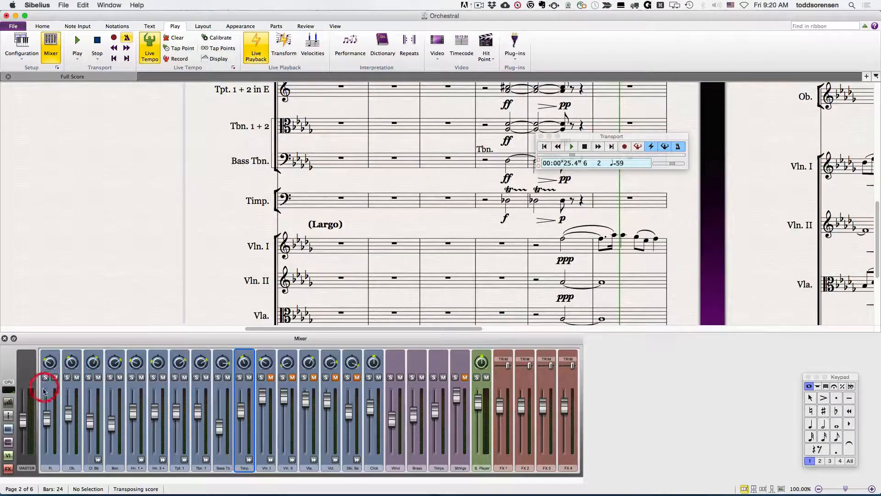
pyautogui.click(8, 400)
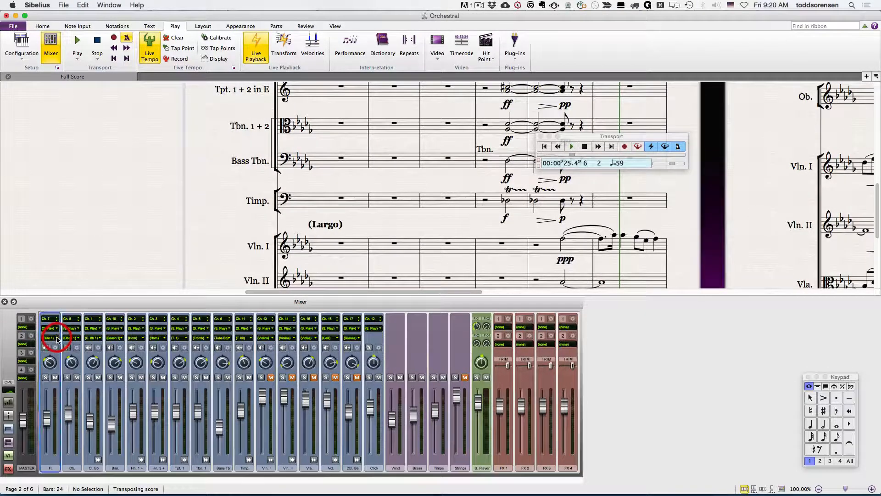
# - Show the reverb and chorus send rows, adjusting the bassoon's reverb send
pyautogui.click(50, 327)
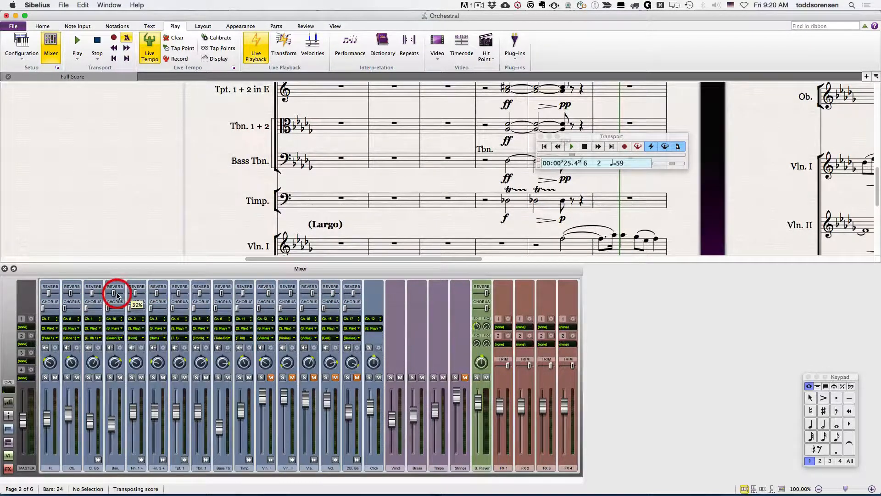
pyautogui.click(9, 415)
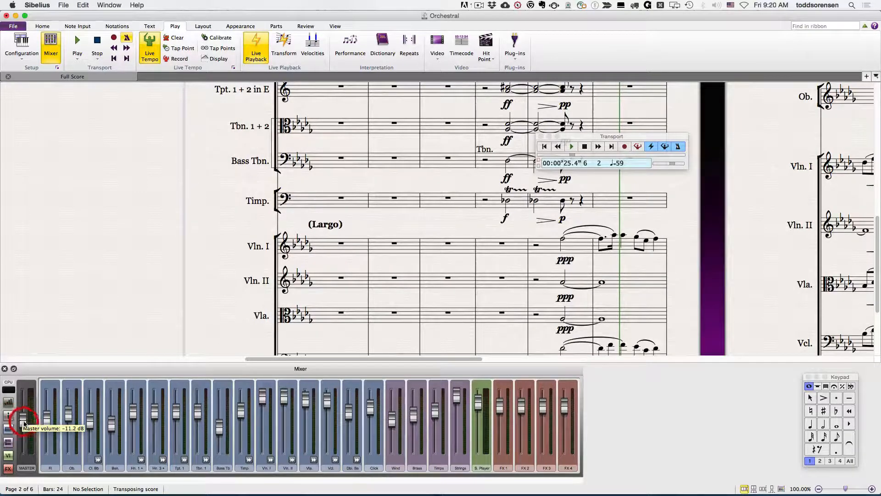
# - Toggle the master volume fader and hide the individual instrument strips
pyautogui.click(7, 415)
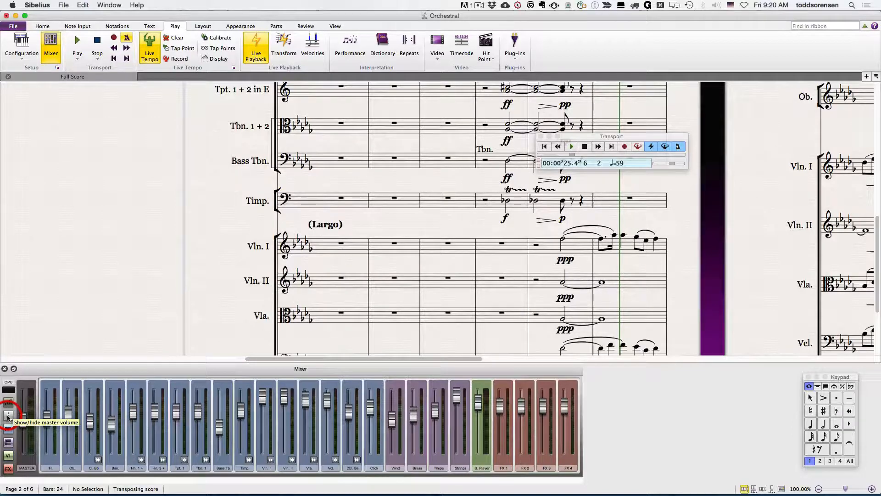
pyautogui.click(9, 416)
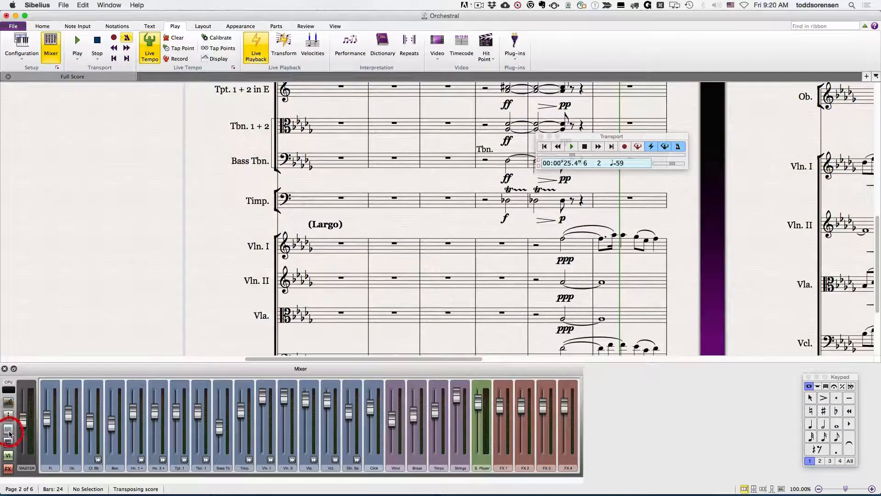
pyautogui.moveTo(8, 430)
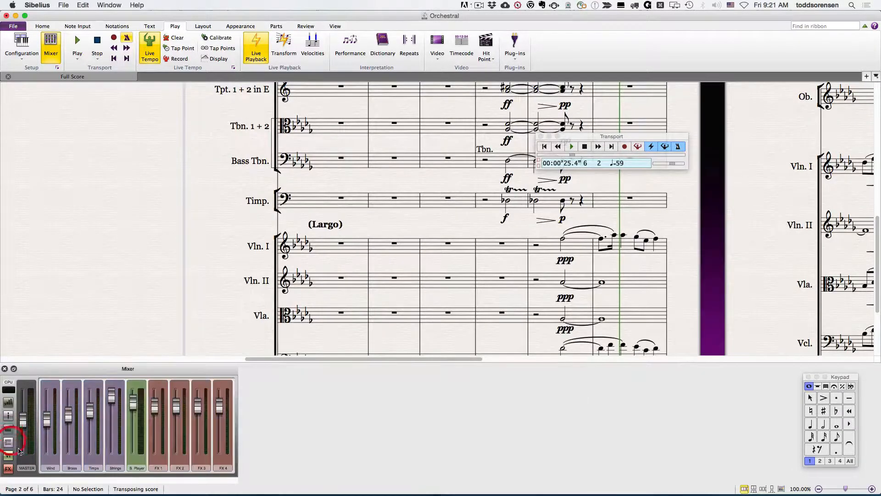
pyautogui.moveTo(9, 431)
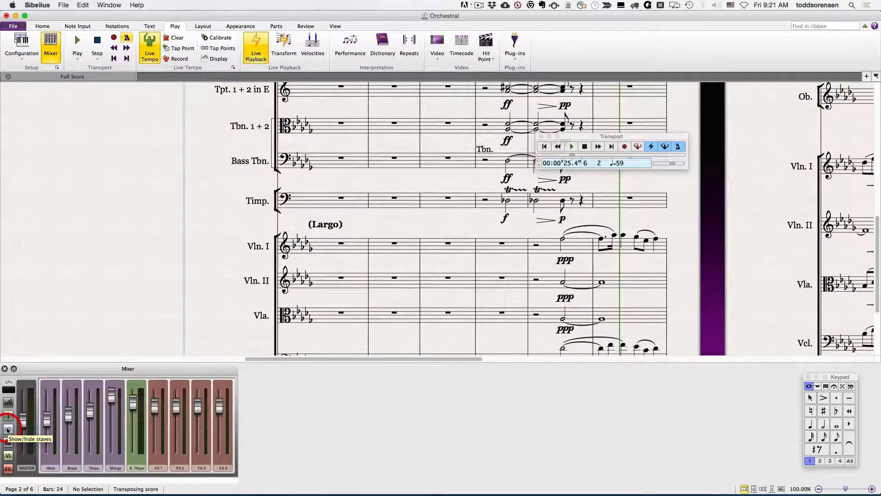
# - Restore the instrument strips and enlarge the Mixer to show pan and solo/mute
pyautogui.click(9, 443)
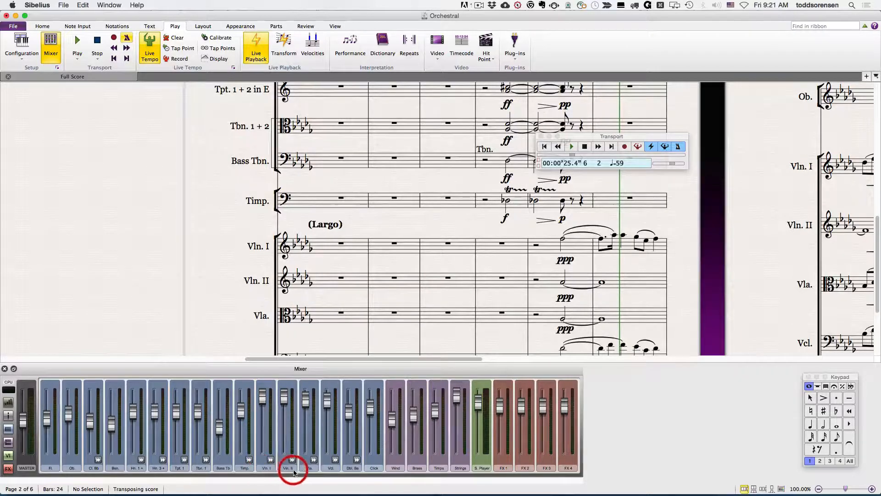
pyautogui.moveTo(354, 469)
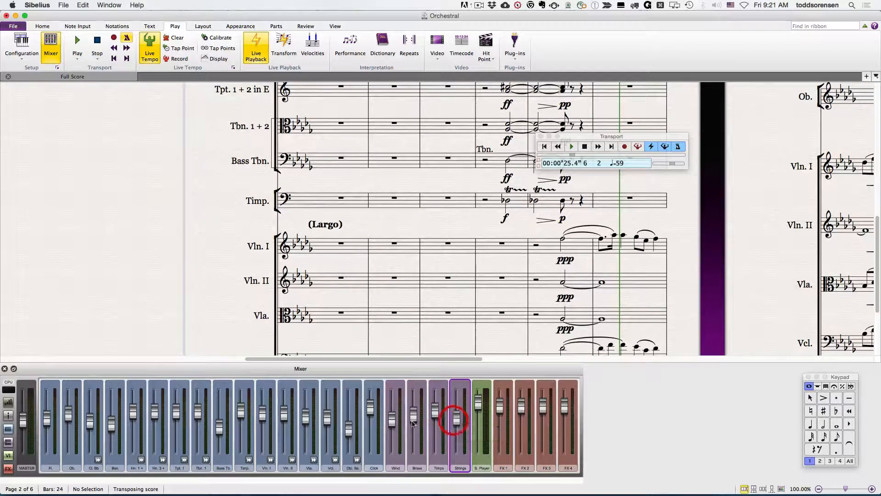
pyautogui.click(9, 403)
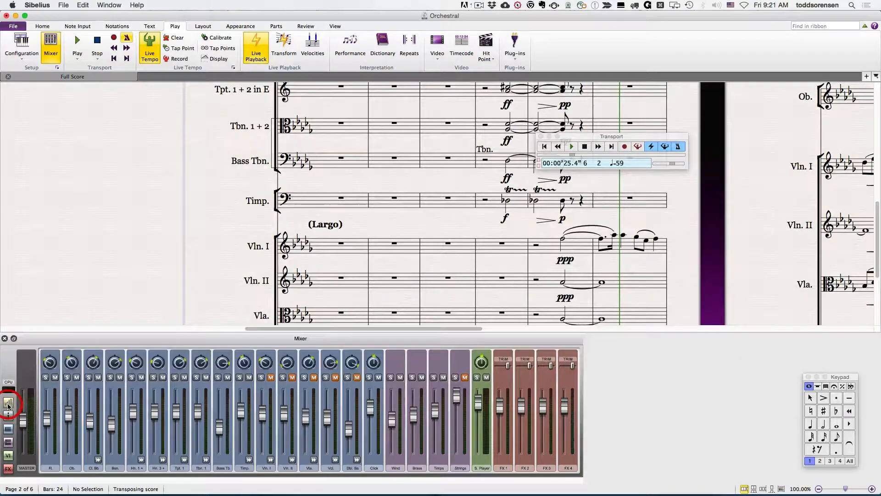
# - Show each strip's sound and output settings and bring back the FX channels
pyautogui.click(461, 376)
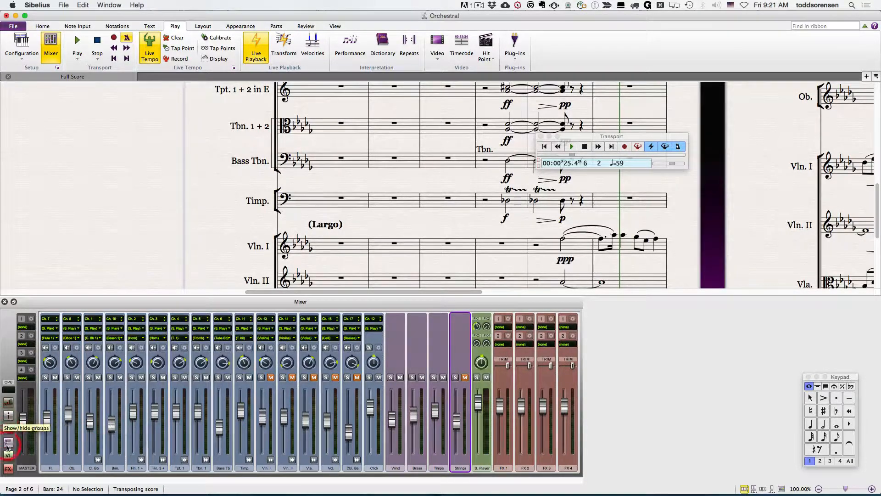
pyautogui.moveTo(8, 456)
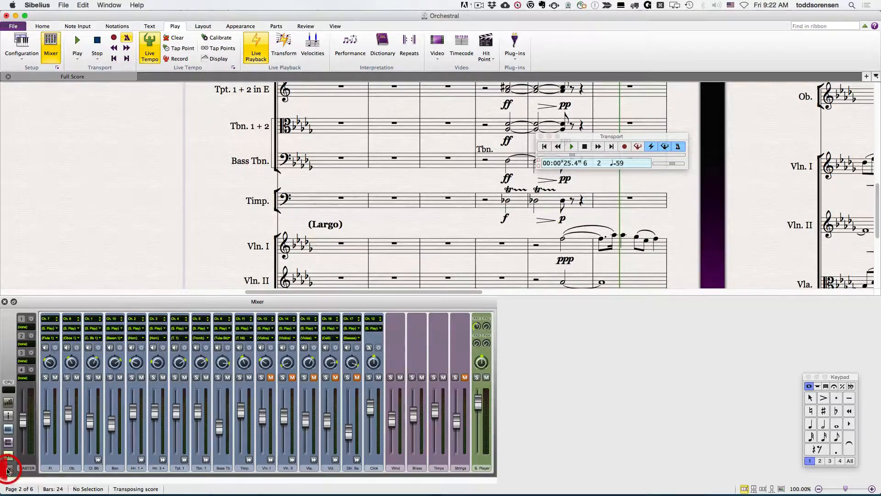
pyautogui.click(8, 471)
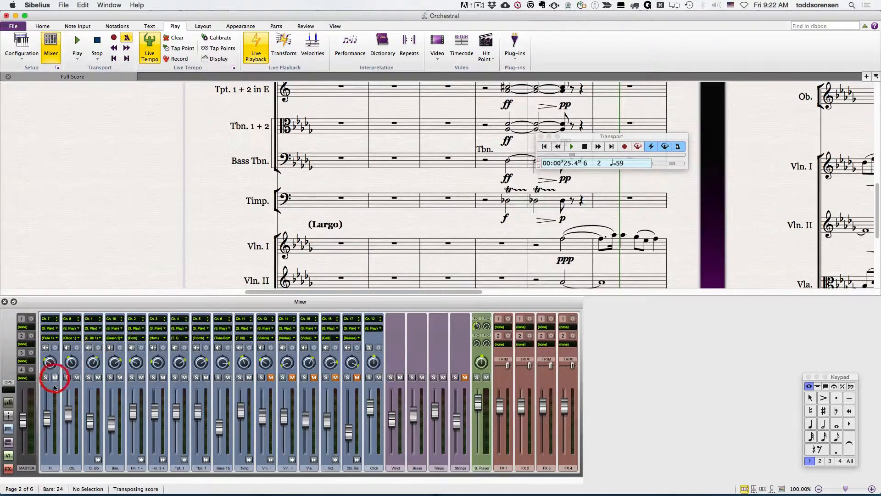